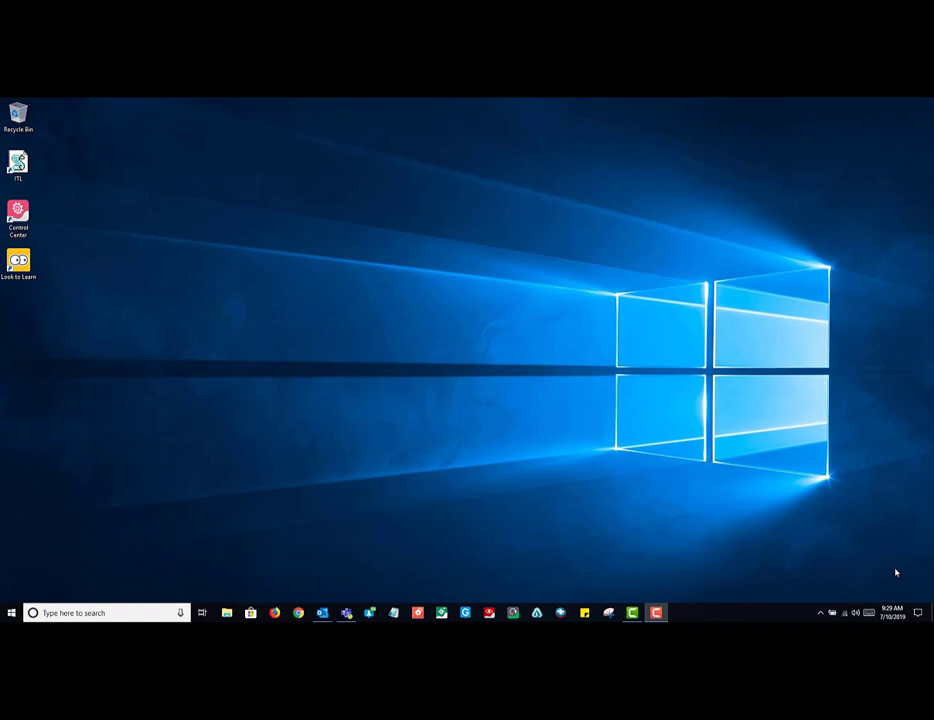
Check the headset volume level, then launch Control Center from its desktop shortcut
left_click(854, 612)
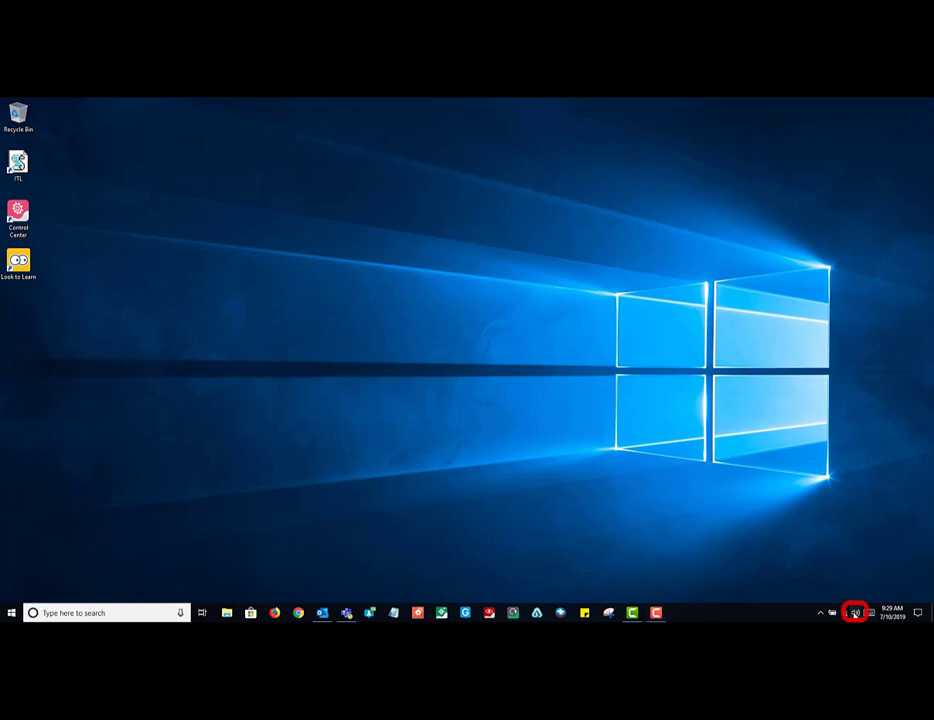
left_click(856, 612)
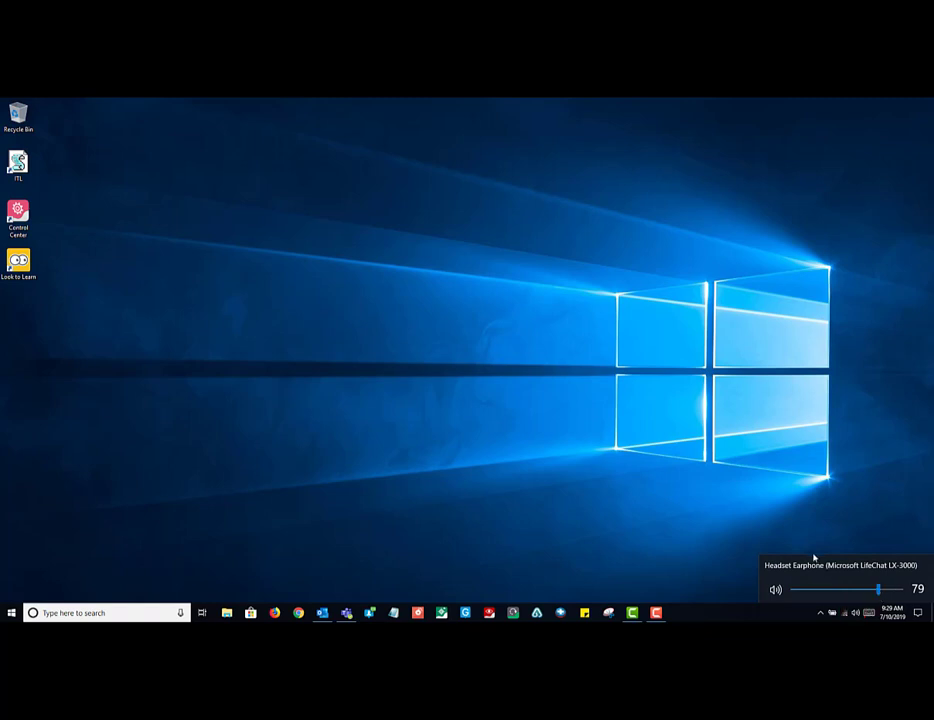
mouse_move(704, 558)
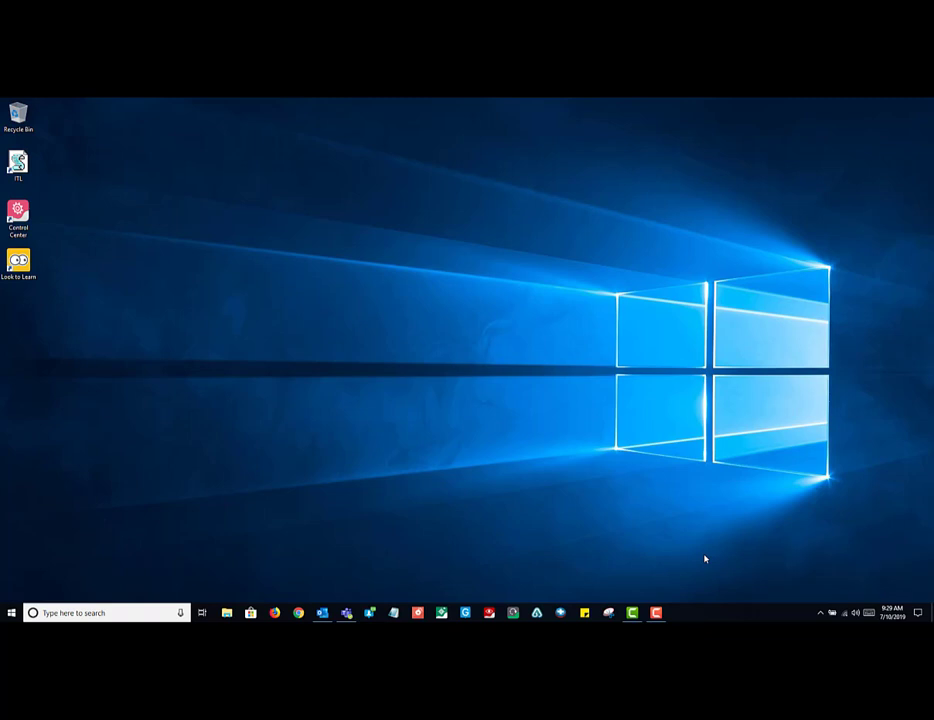
mouse_move(684, 554)
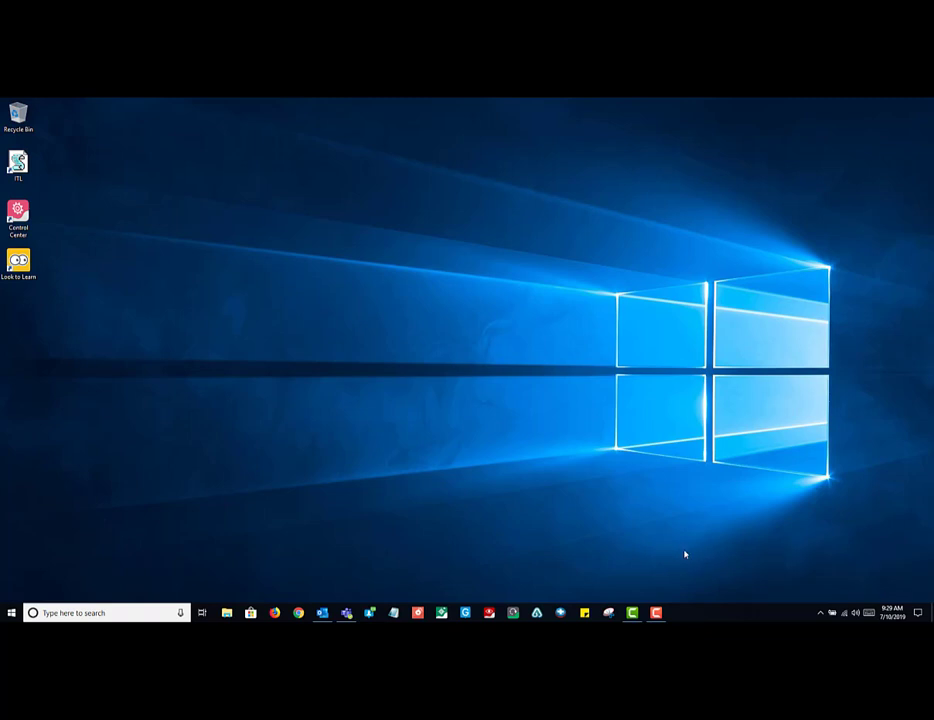
mouse_move(124, 264)
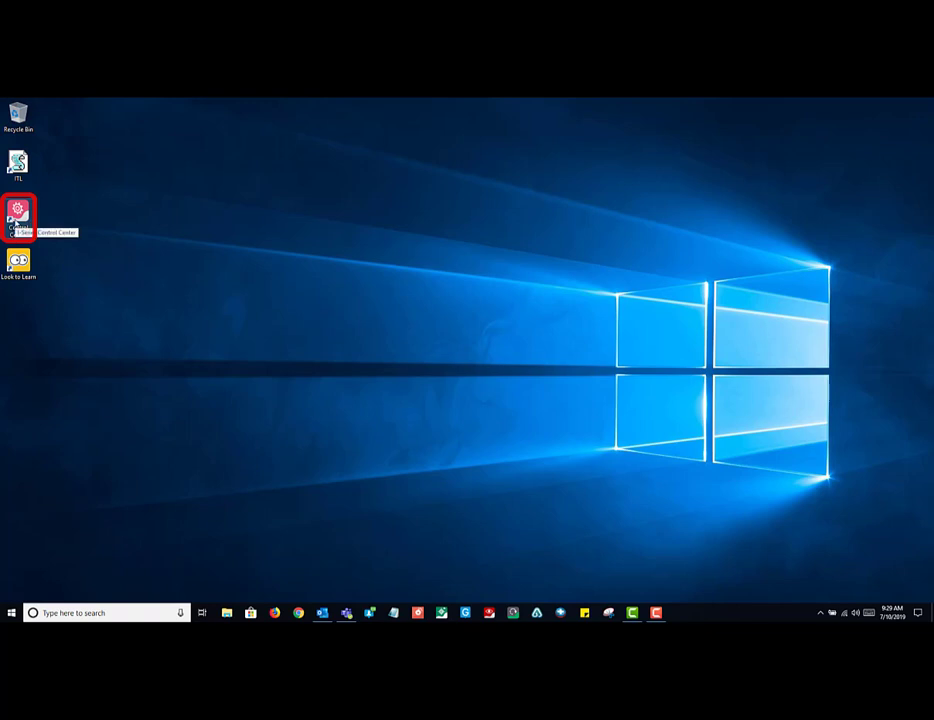
double_click(22, 210)
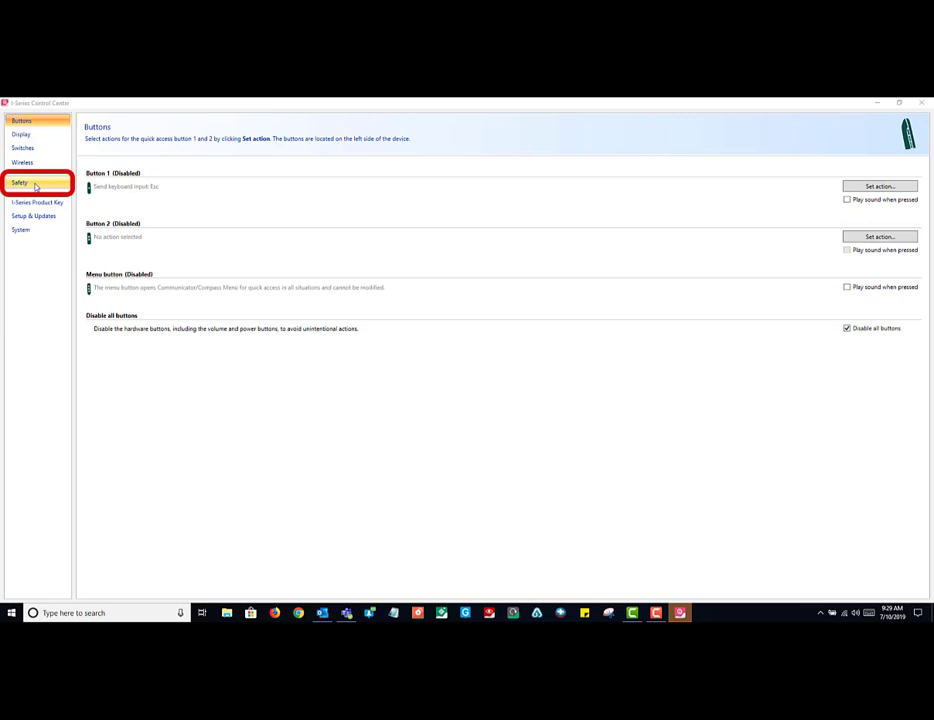
On the Safety page, acknowledge the audio and temperature safety notes to enable speaker and temperature control
left_click(22, 180)
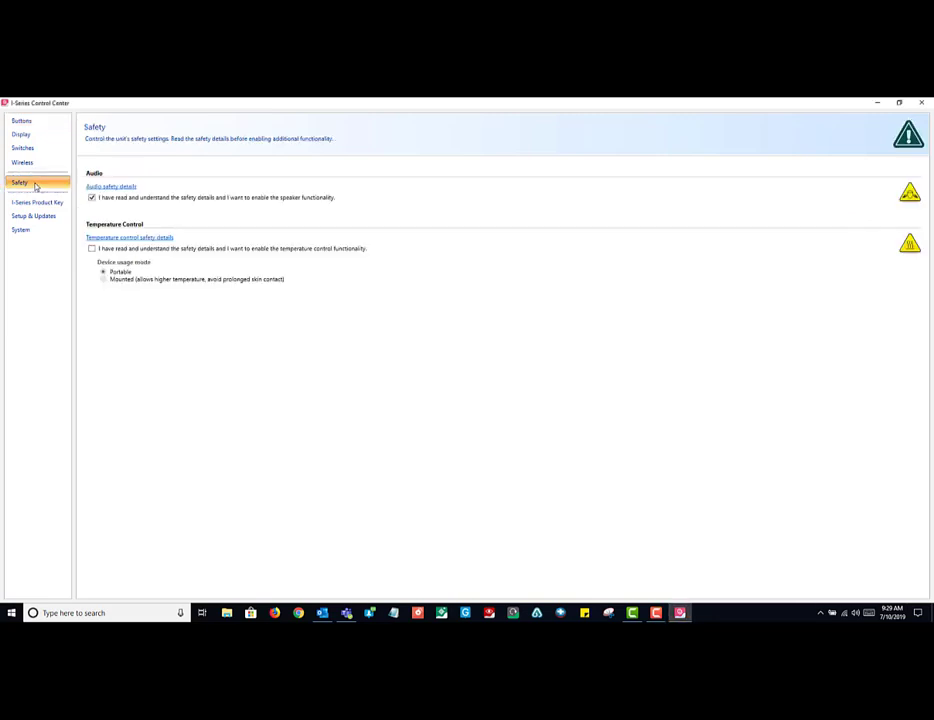
left_click(92, 202)
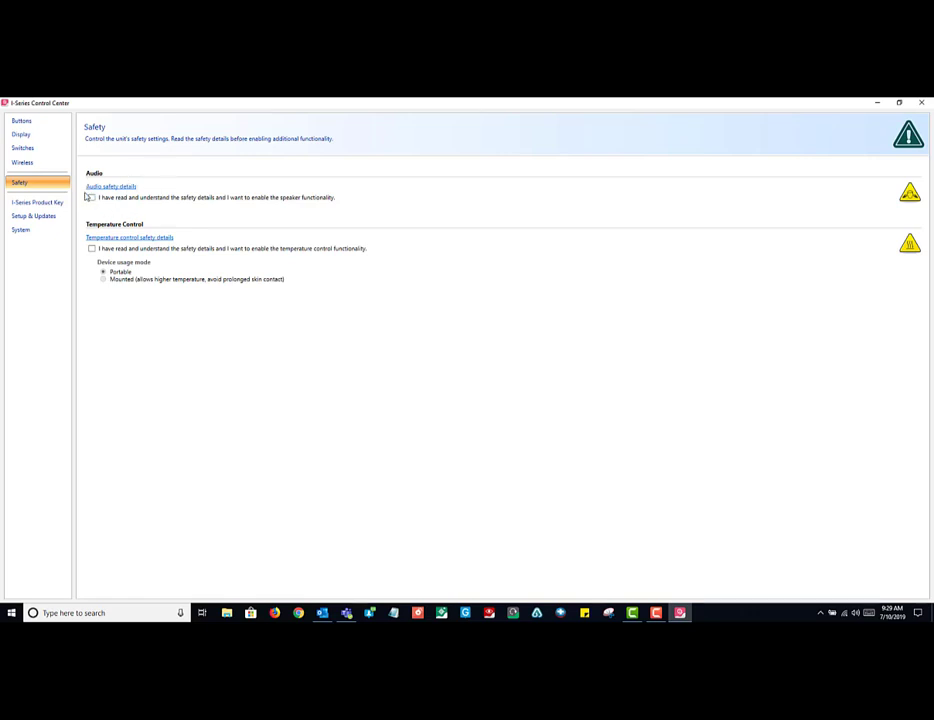
left_click(92, 196)
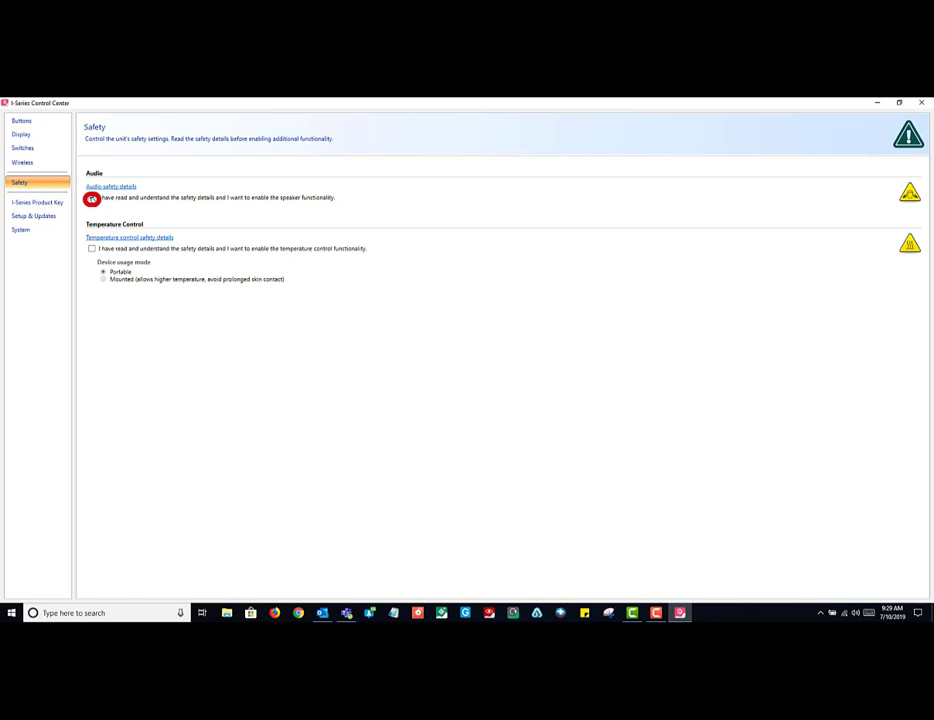
left_click(96, 198)
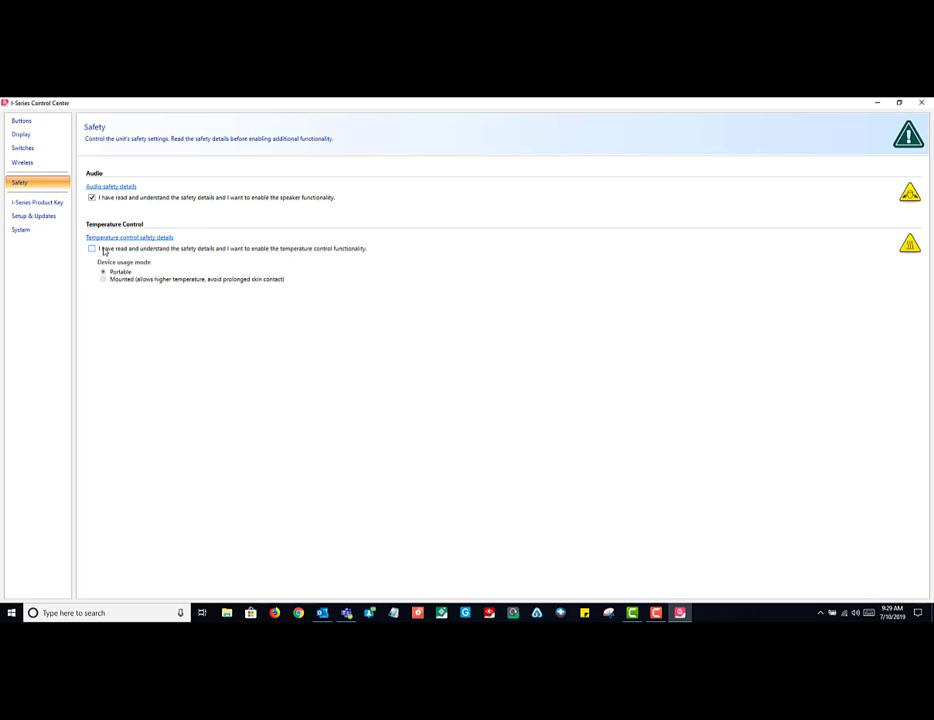
left_click(88, 250)
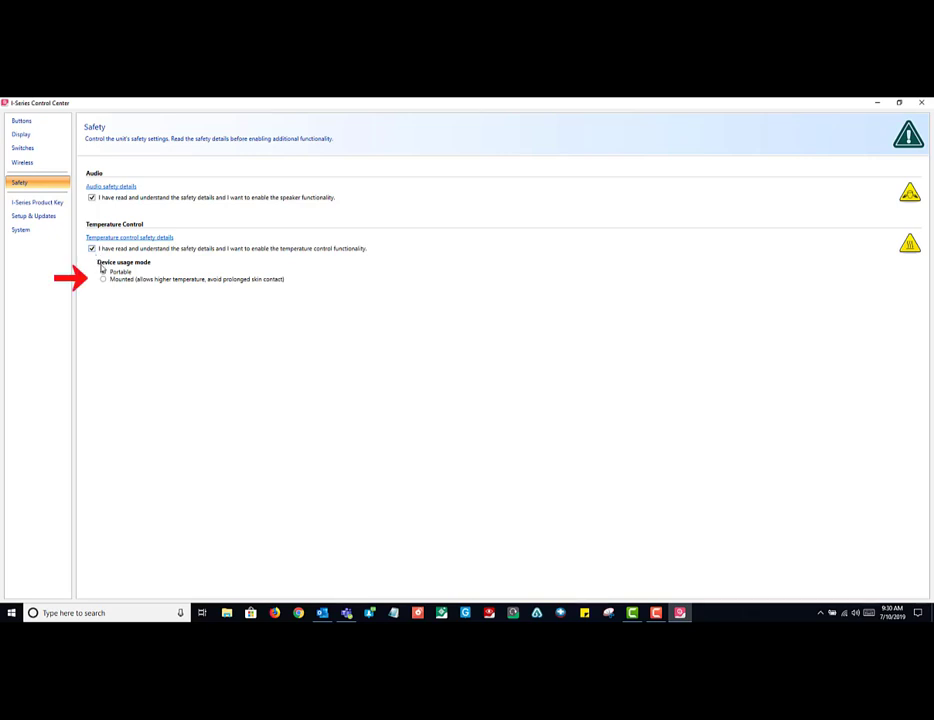
Switch the device usage mode from Portable to Mounted
left_click(104, 272)
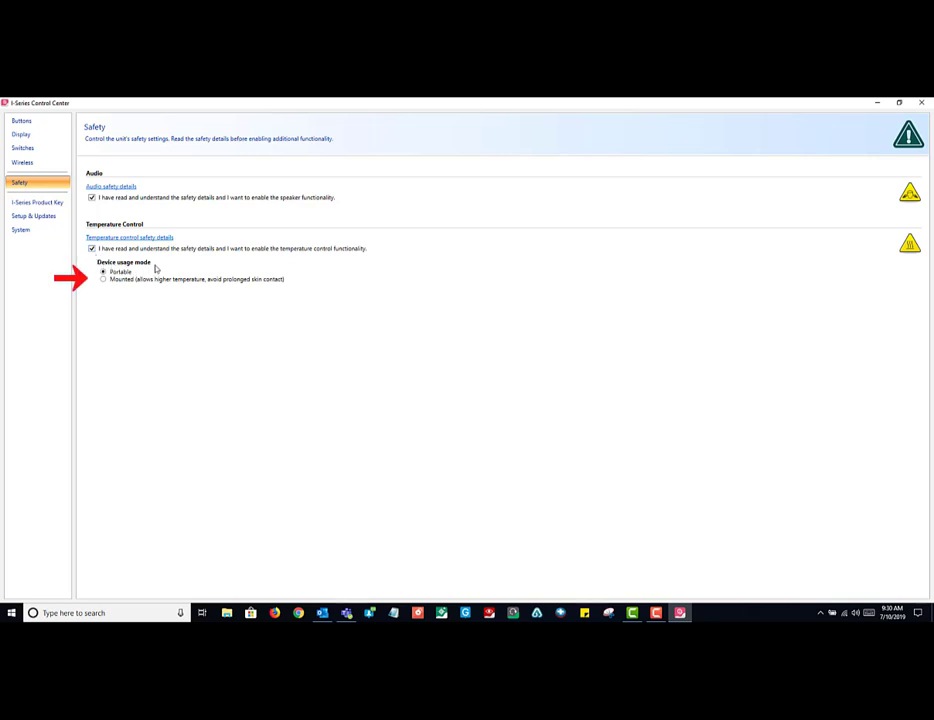
mouse_move(108, 264)
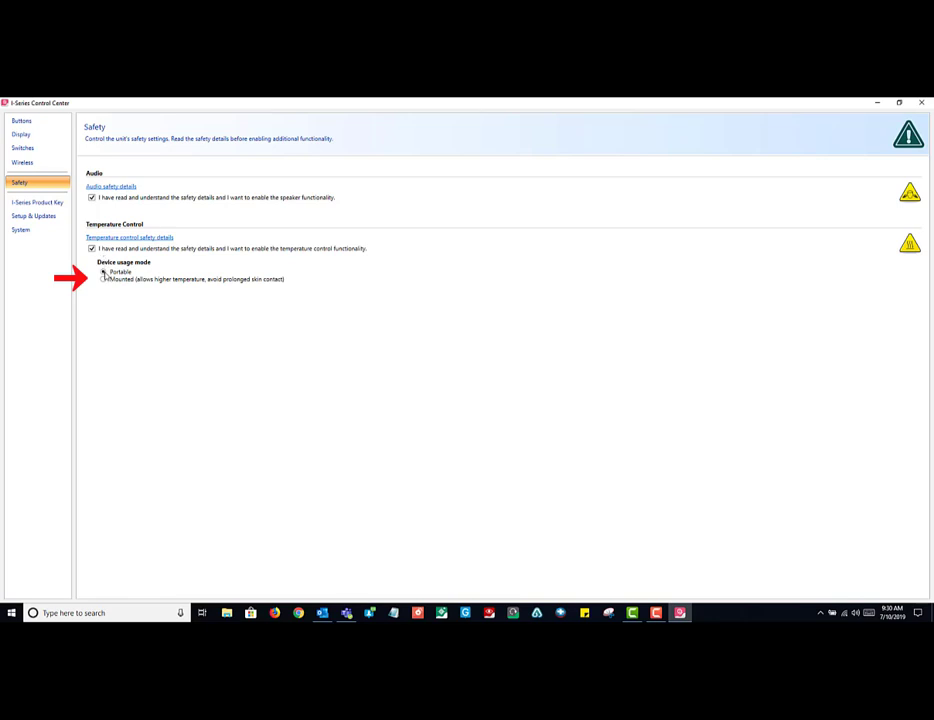
left_click(104, 272)
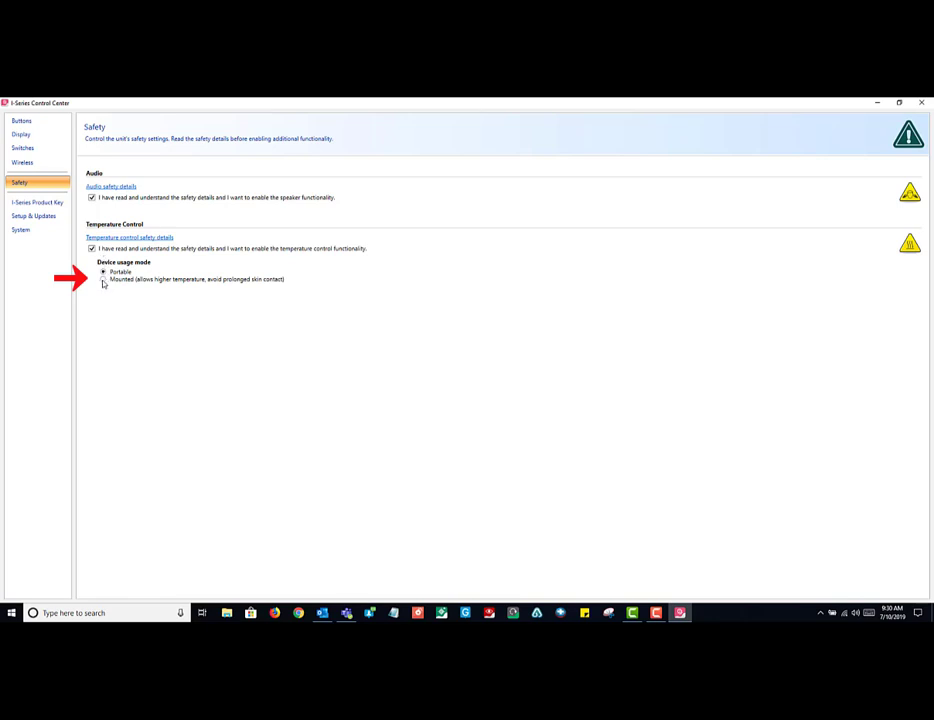
left_click(100, 284)
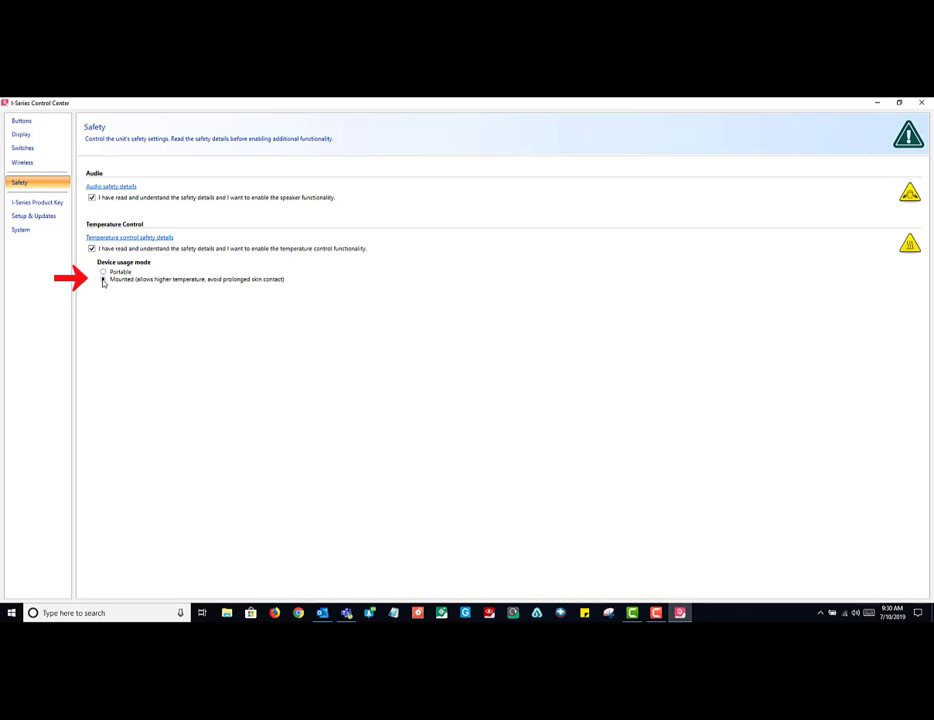
left_click(104, 282)
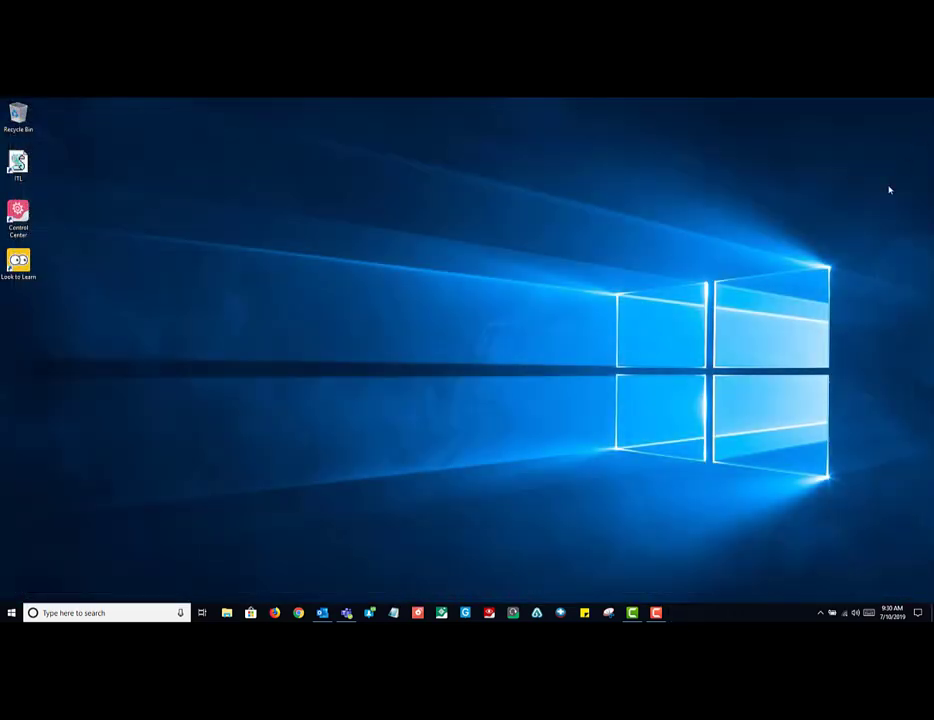
mouse_move(672, 608)
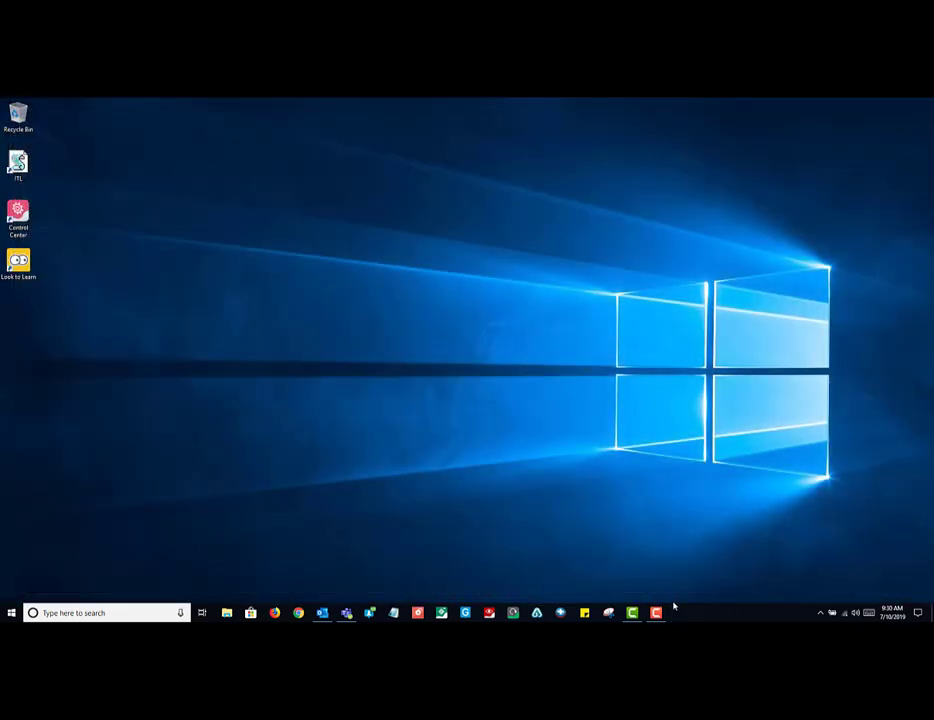